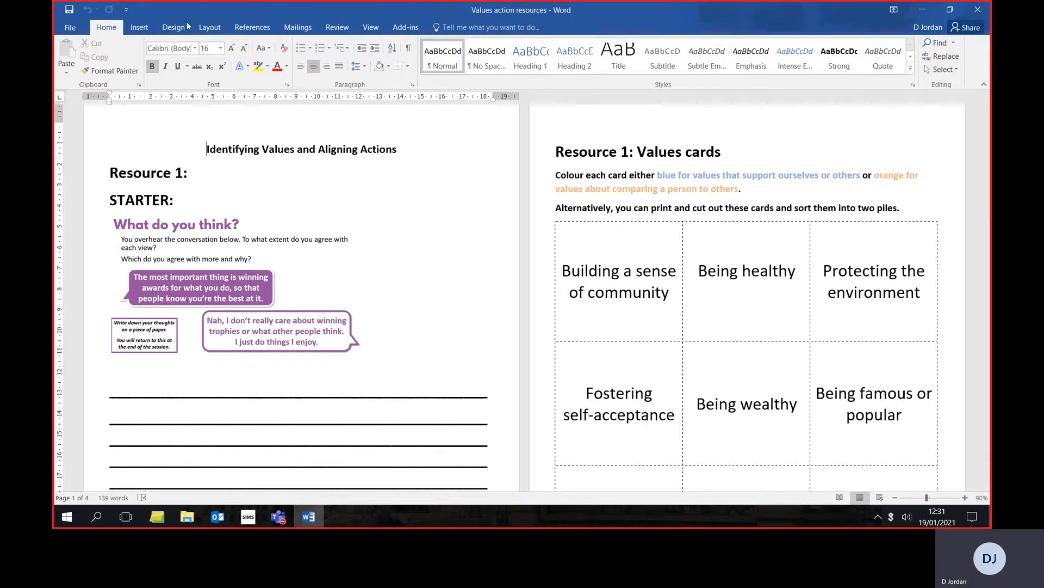
mouse_move(446, 14)
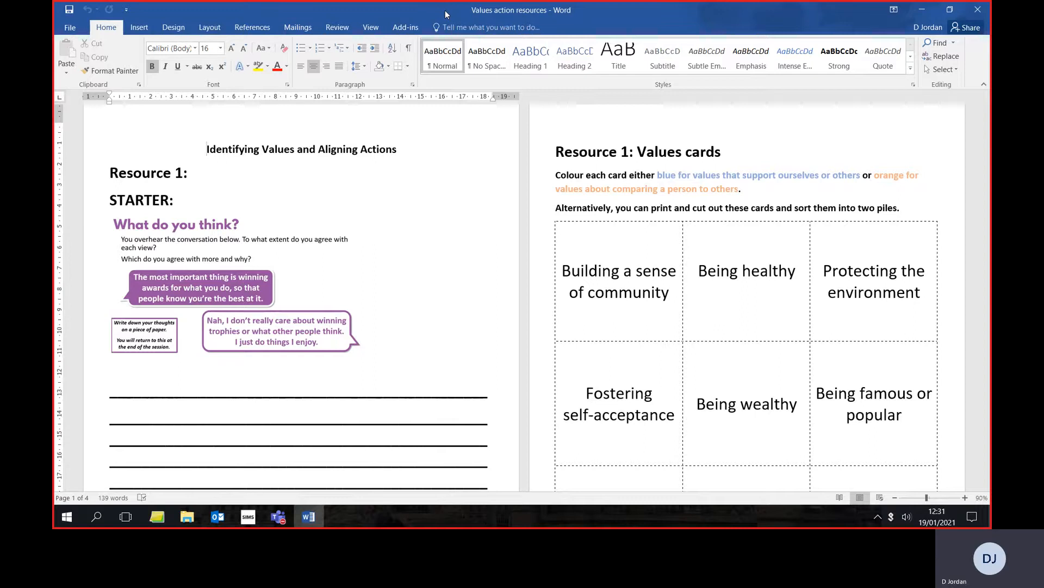
mouse_move(458, 8)
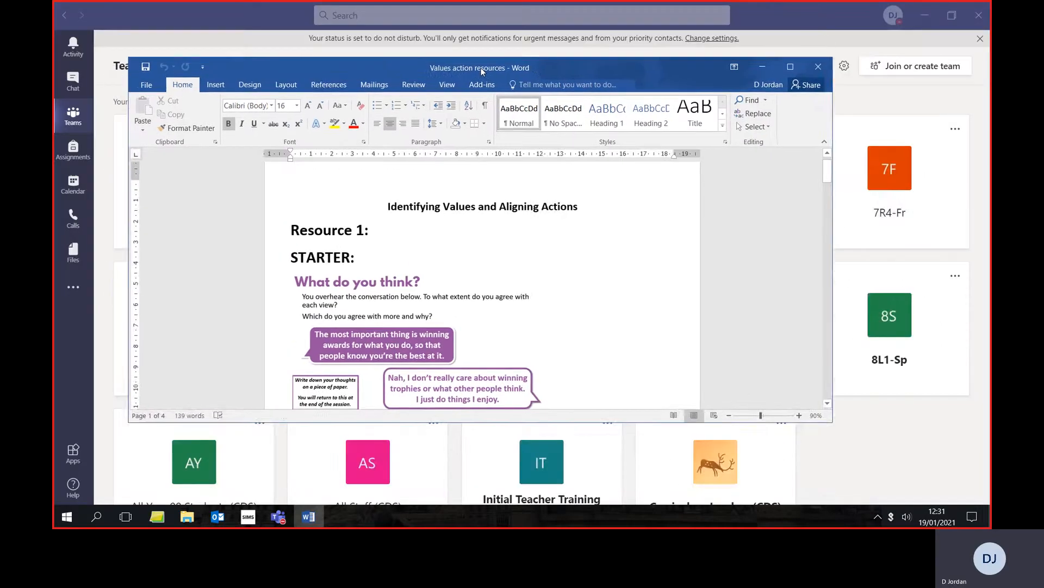
- Snap the Word worksheet to the right half with Teams filling the left half
left_click_drag(480, 68, 694, 155)
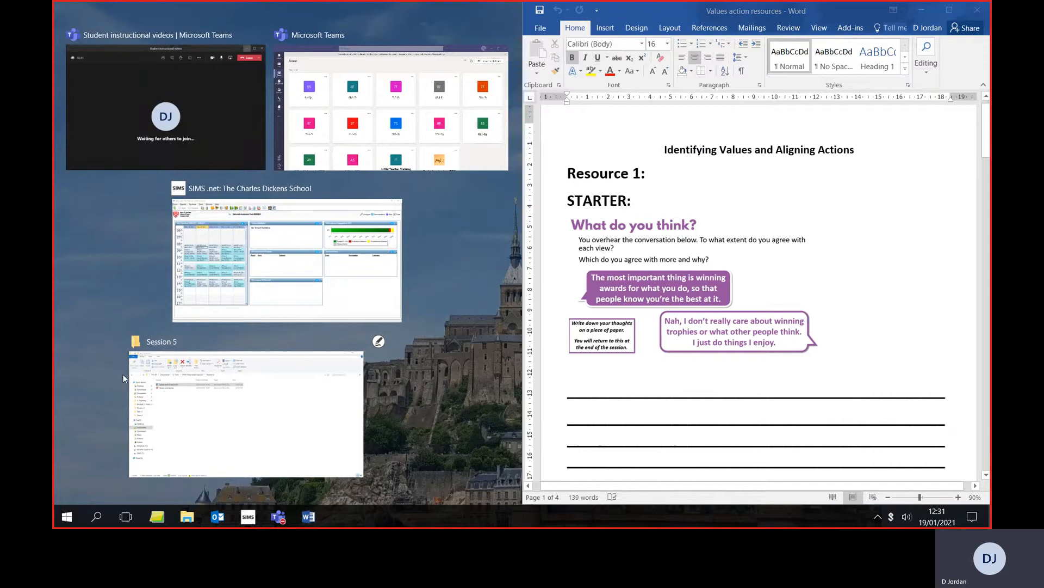
mouse_move(424, 72)
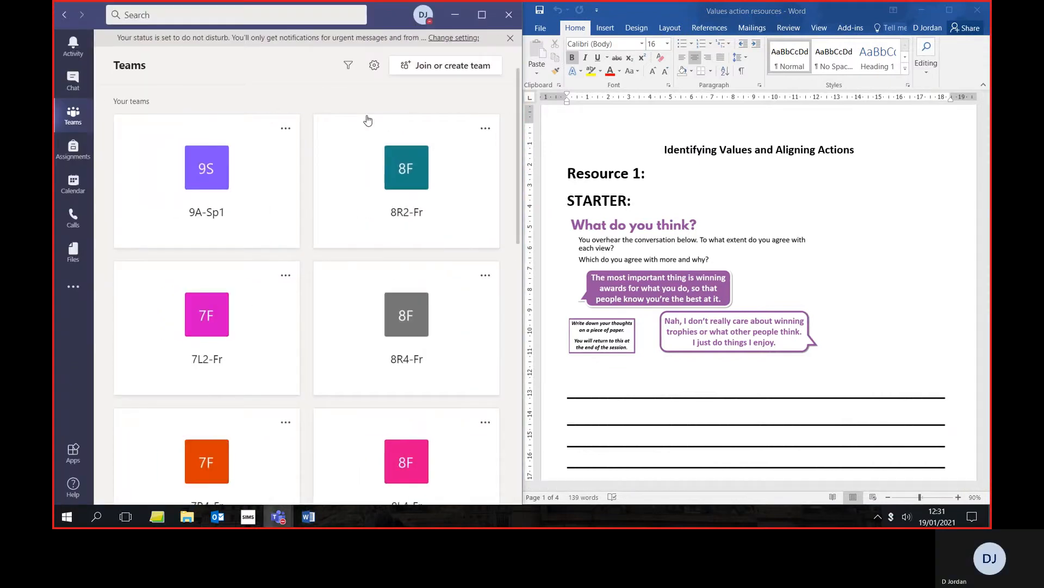
scroll("down", 3)
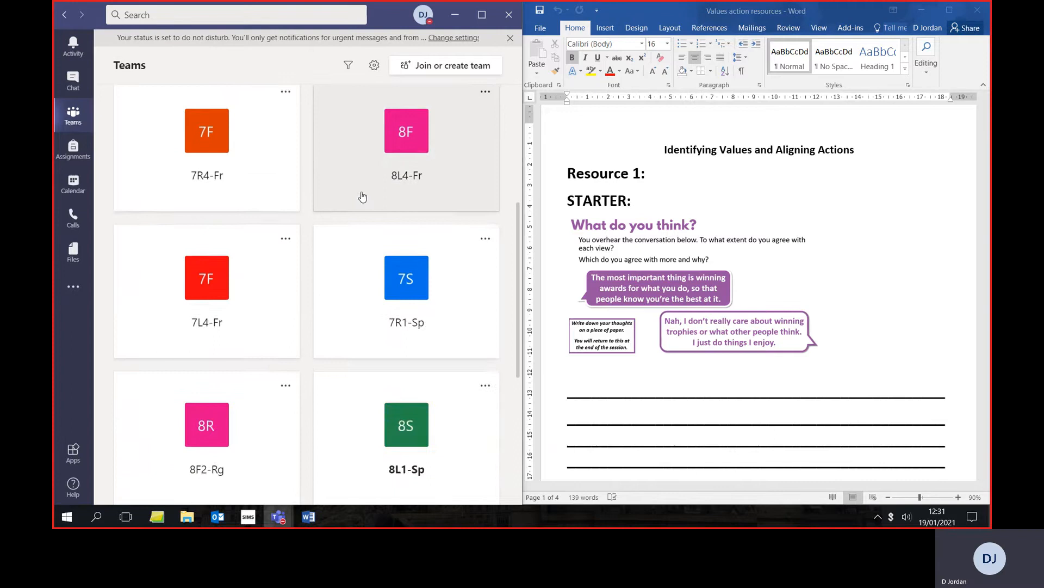